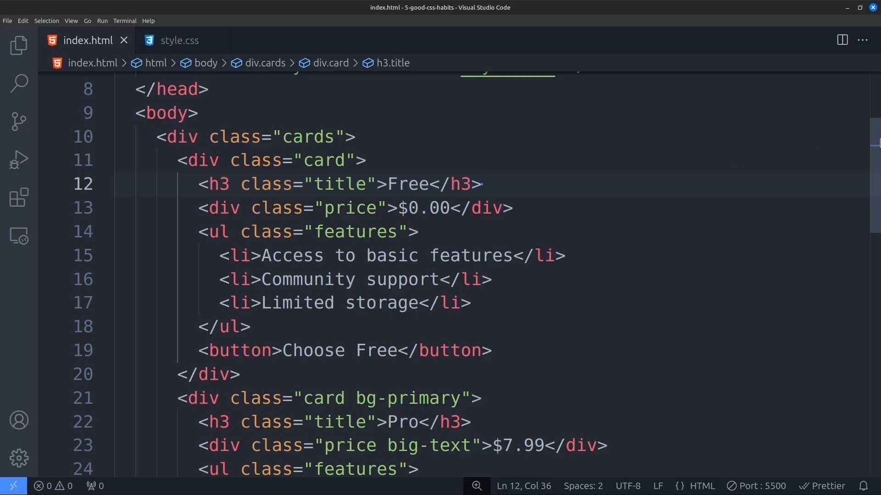
# - Rename the card title, price and features classes to card__title, card__price and card__features
pyautogui.scroll(-3)
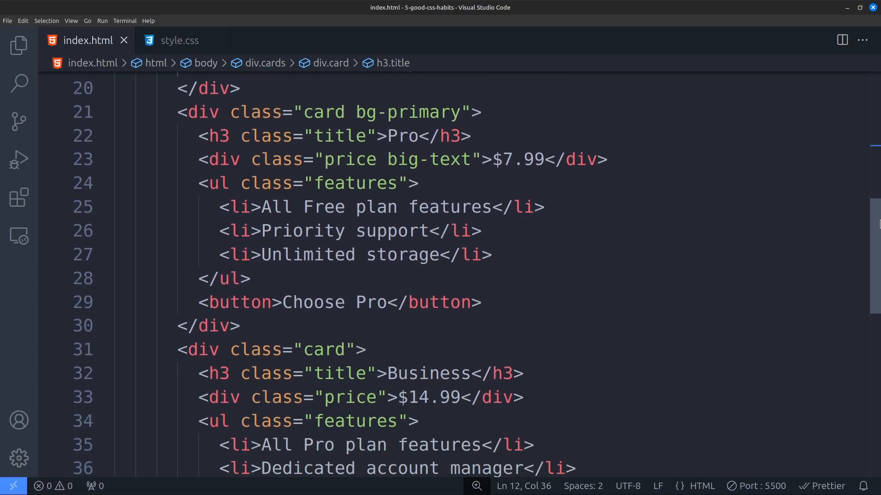
pyautogui.scroll(3)
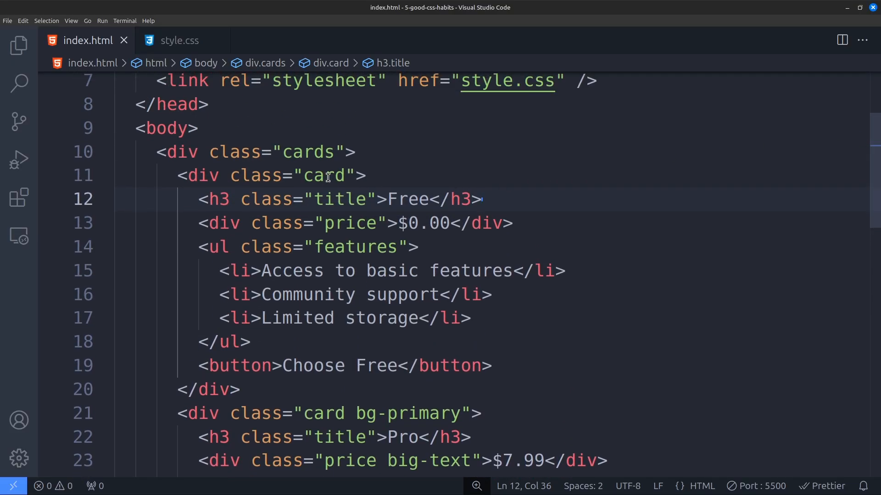
pyautogui.doubleClick(338, 199)
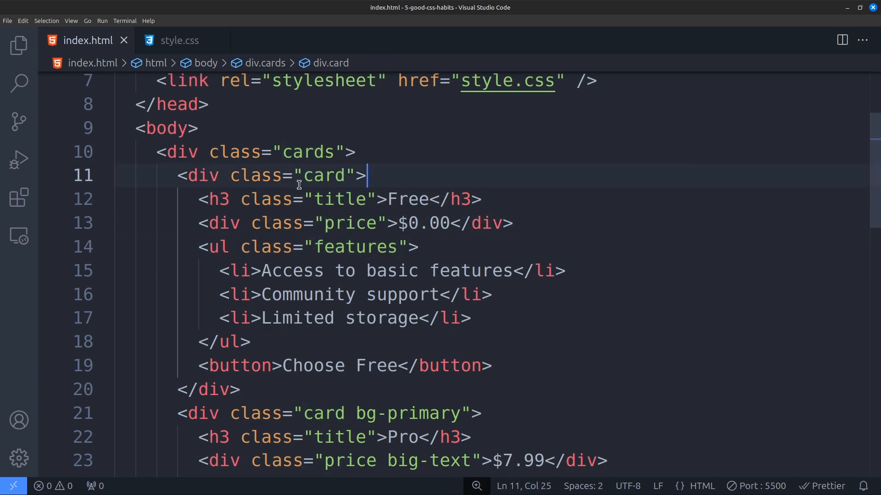
pyautogui.write('card__')
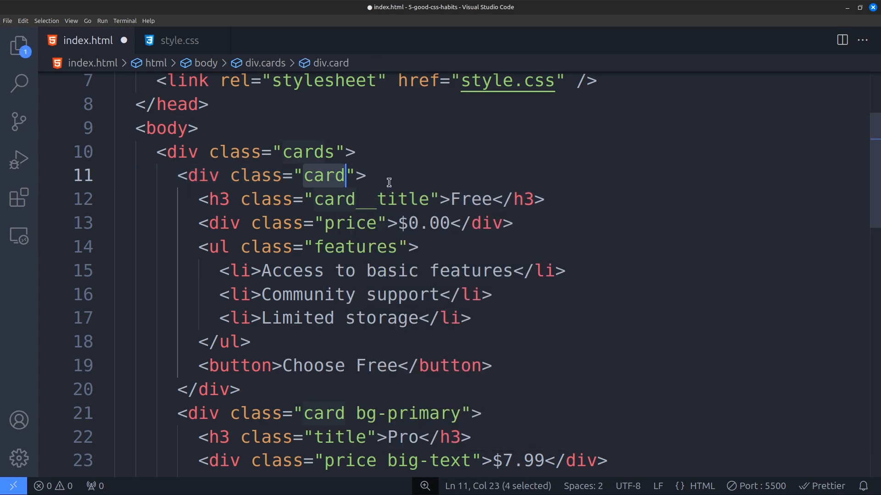
pyautogui.click(325, 223)
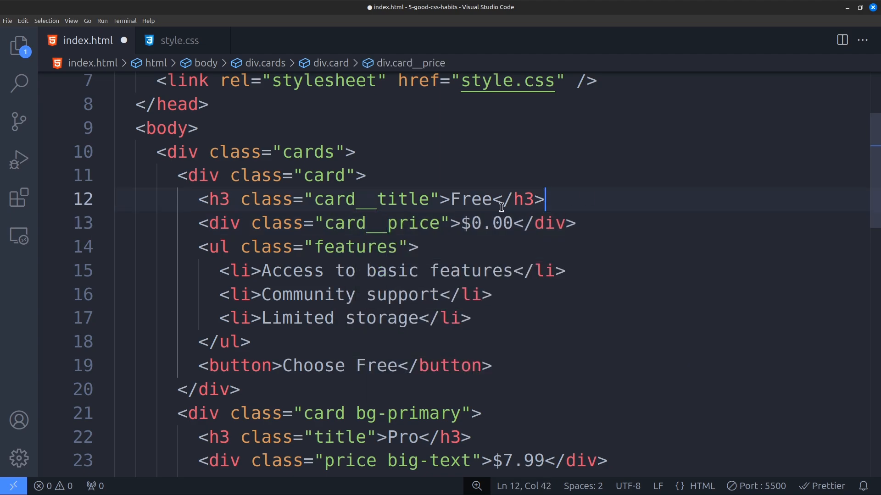
pyautogui.write('card__')
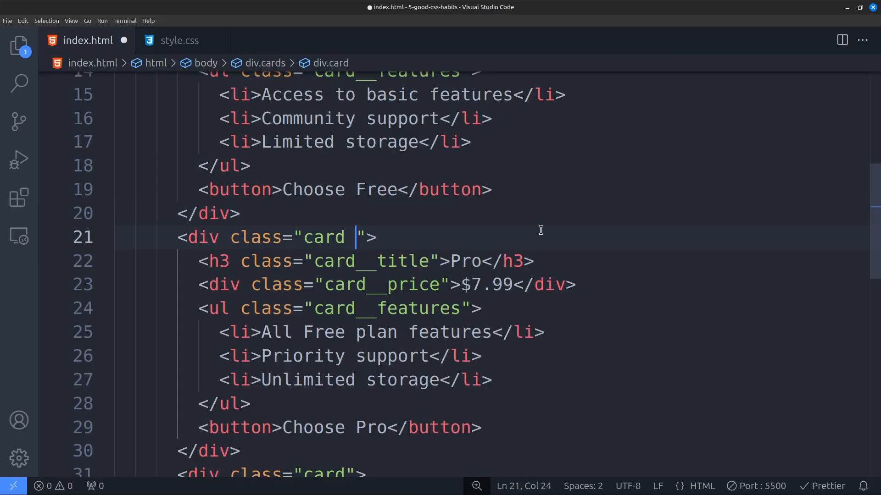
# - Replace bg-primary on the Pro card with the card--popular modifier class
pyautogui.write('card--po')
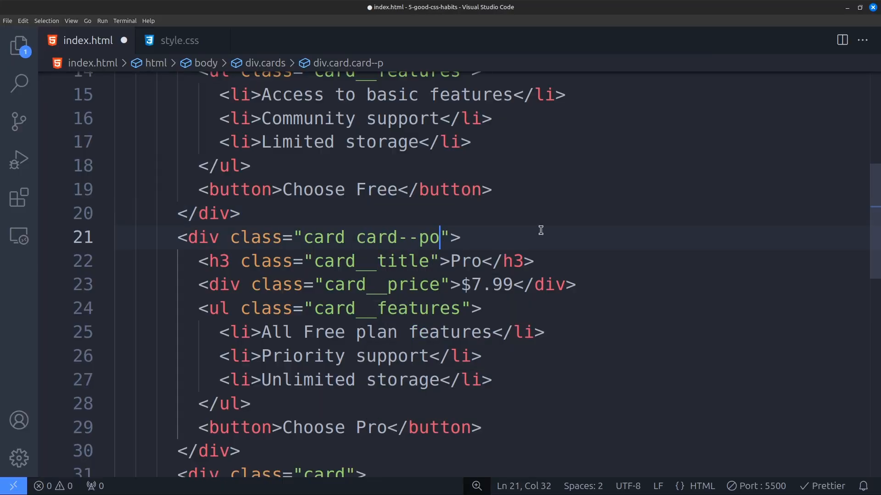
pyautogui.click(178, 40)
pyautogui.write(' card__p')
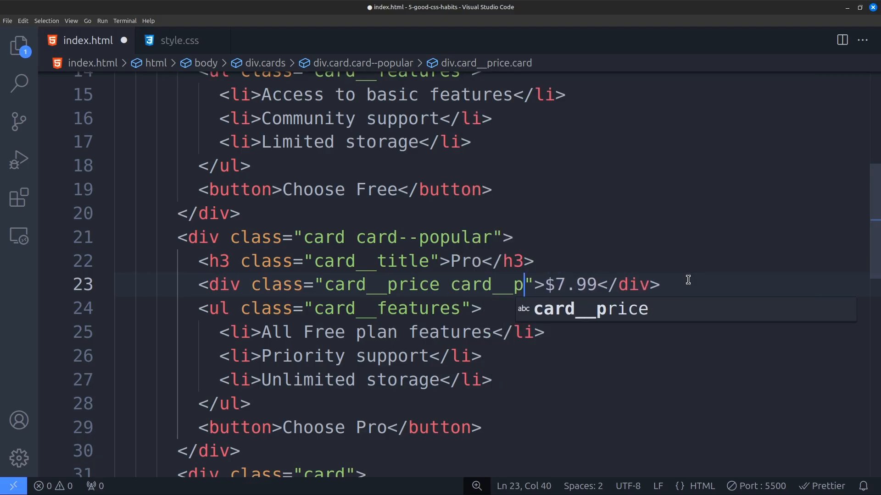
pyautogui.click(182, 40)
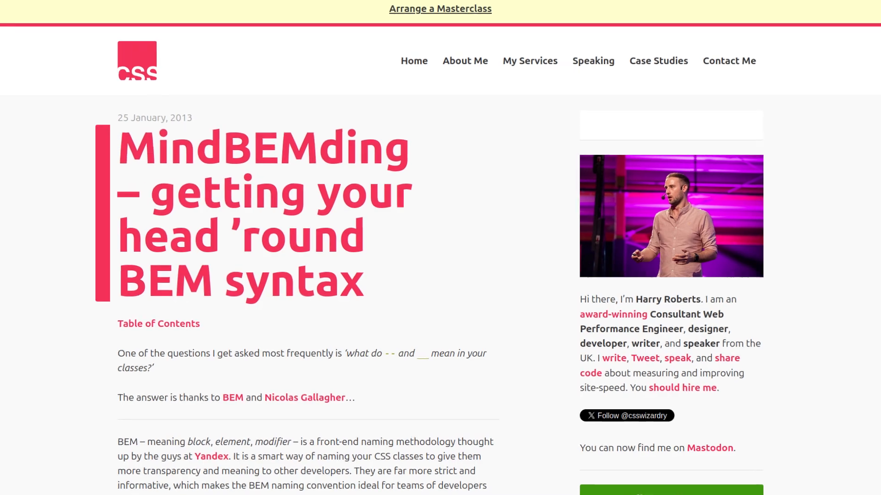
# - Scroll through the CSS Wizardry MindBEMding article on BEM naming syntax
pyautogui.scroll(-3)
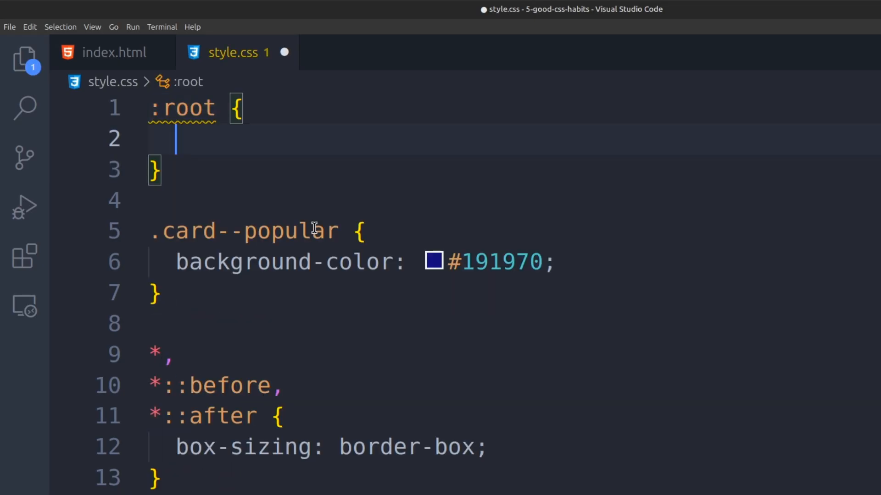
# - Add --darkblue: #191970 to :root and use it with var() in .card--popular
pyautogui.write('--darkblue: #191970')
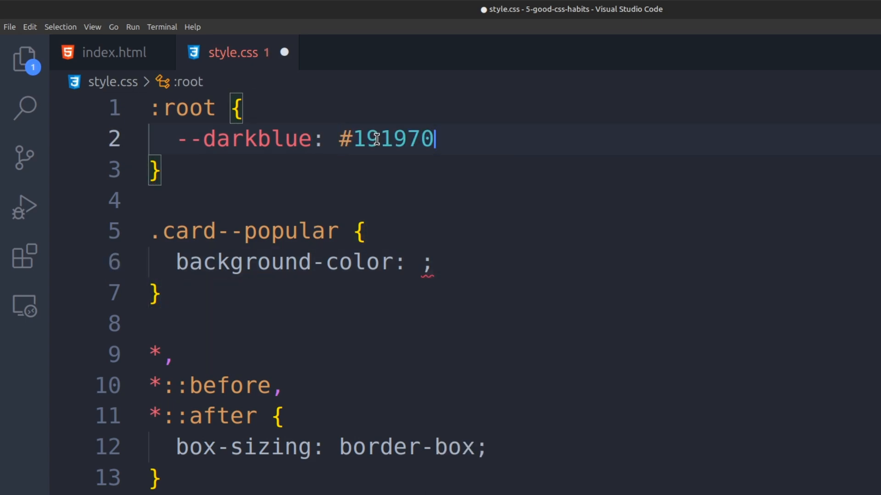
pyautogui.write('var(--darkblue')
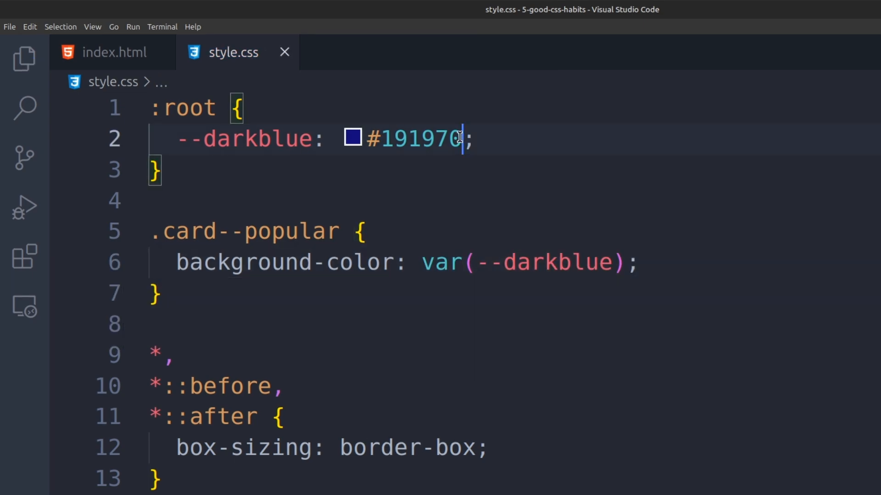
pyautogui.write('red')
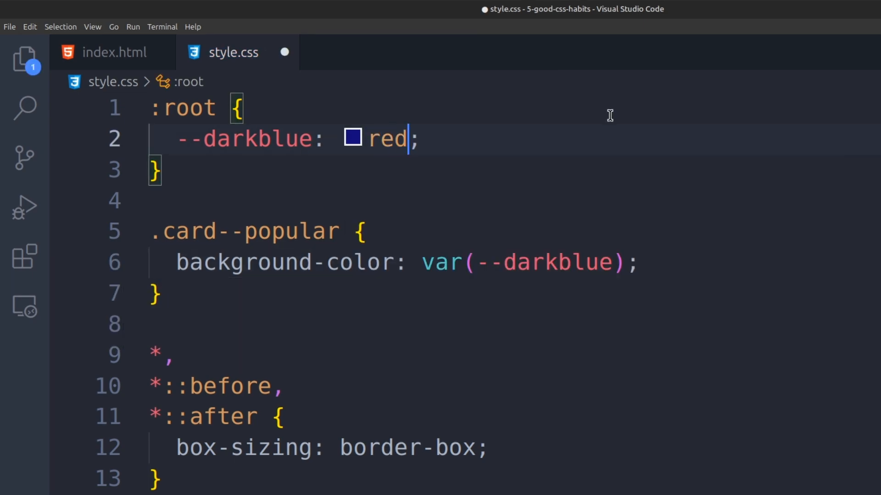
pyautogui.write('g')
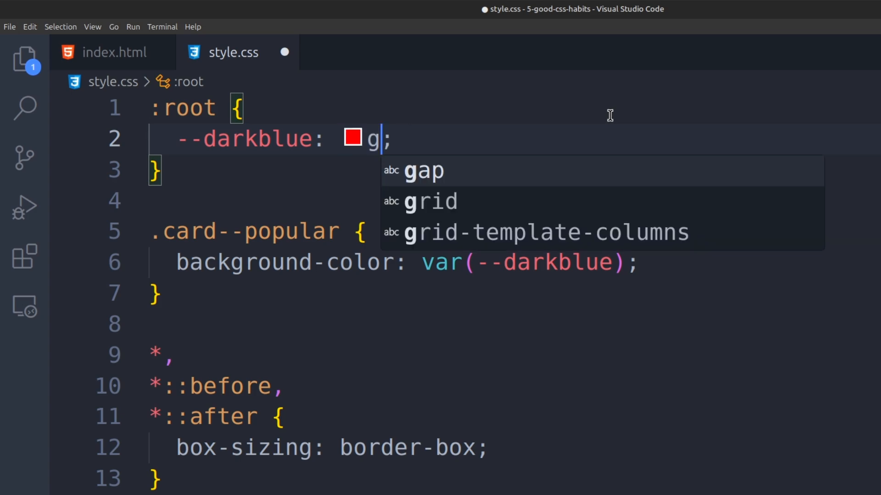
pyautogui.write('reen')
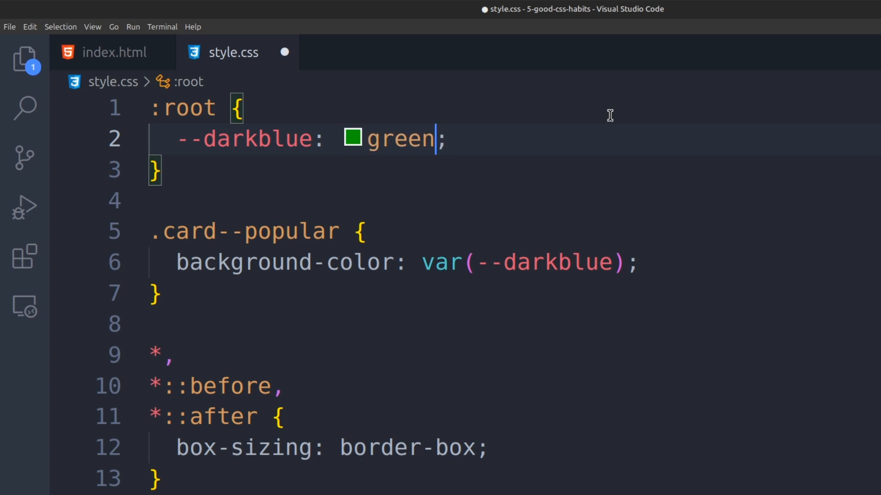
pyautogui.press('Backspace')
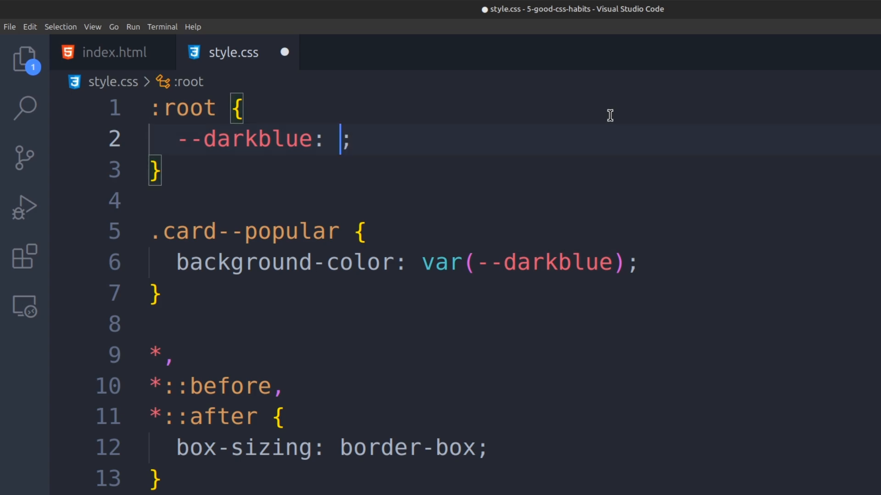
pyautogui.write('#191970')
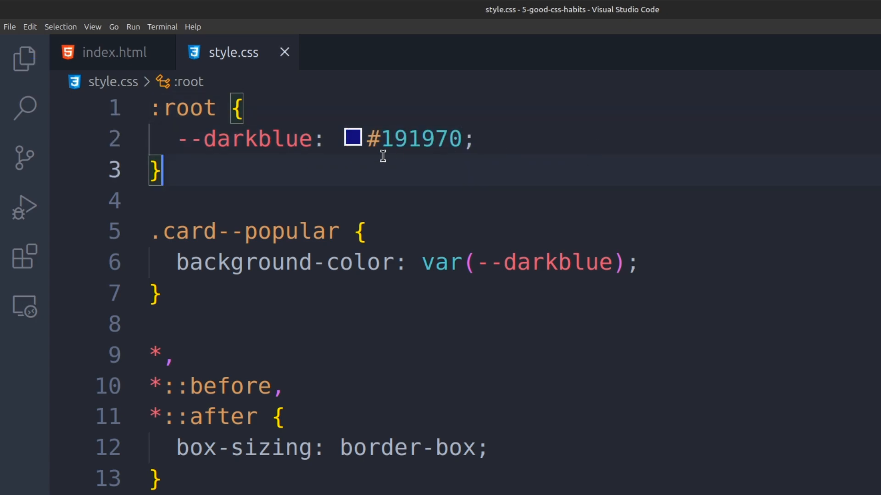
pyautogui.moveTo(325, 167)
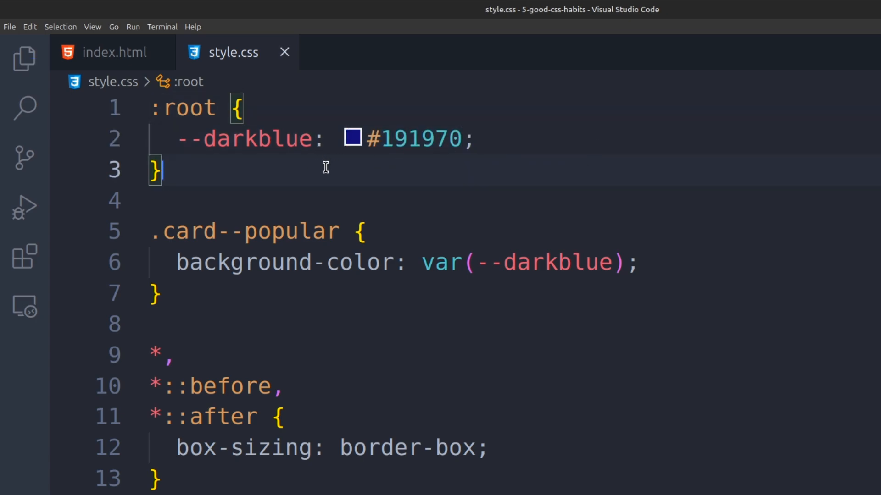
pyautogui.moveTo(331, 179)
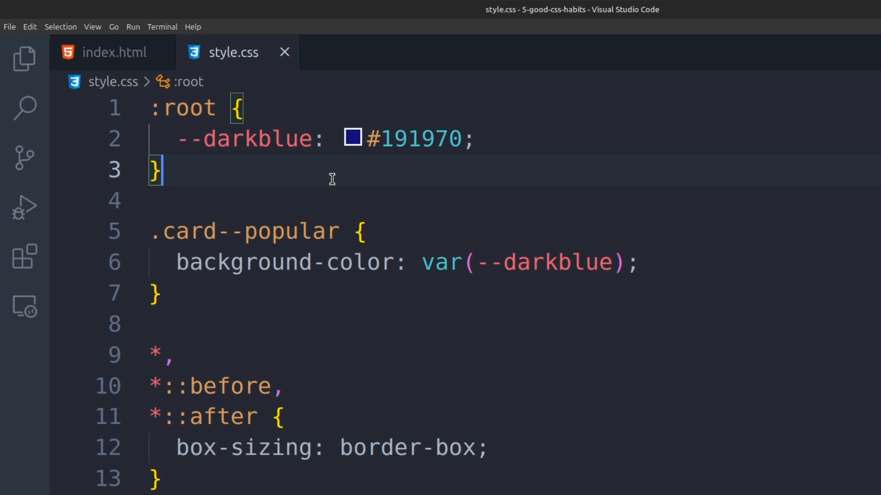
# - Rename the --darkblue custom property to --primary-color
pyautogui.doubleClick(256, 139)
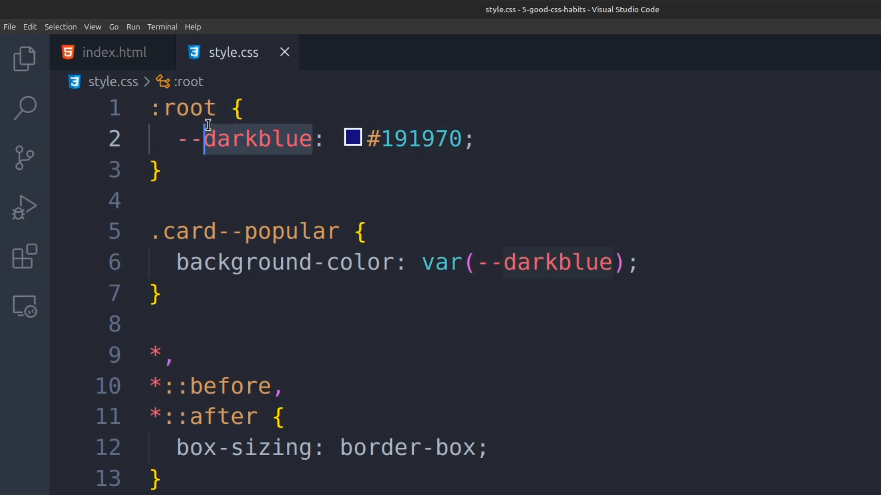
pyautogui.write('pr')
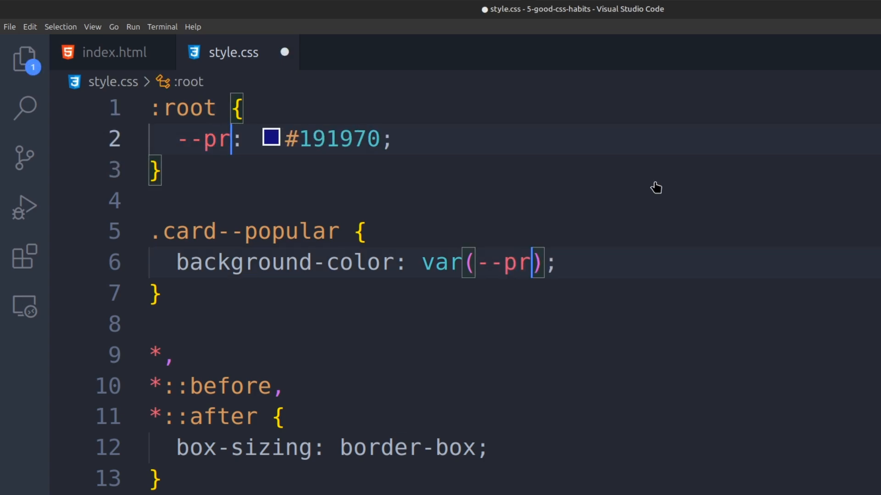
pyautogui.write('imary-colo')
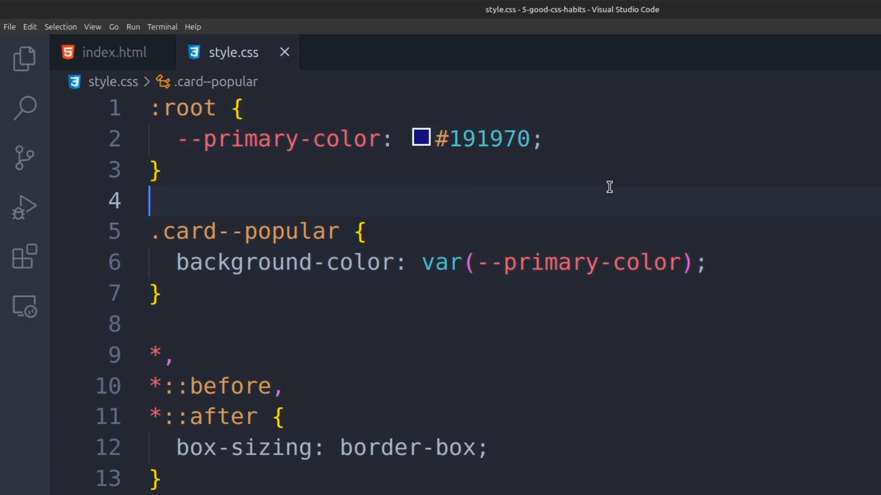
pyautogui.click(547, 139)
pyautogui.write('--bg-primary: #f3f3f3;')
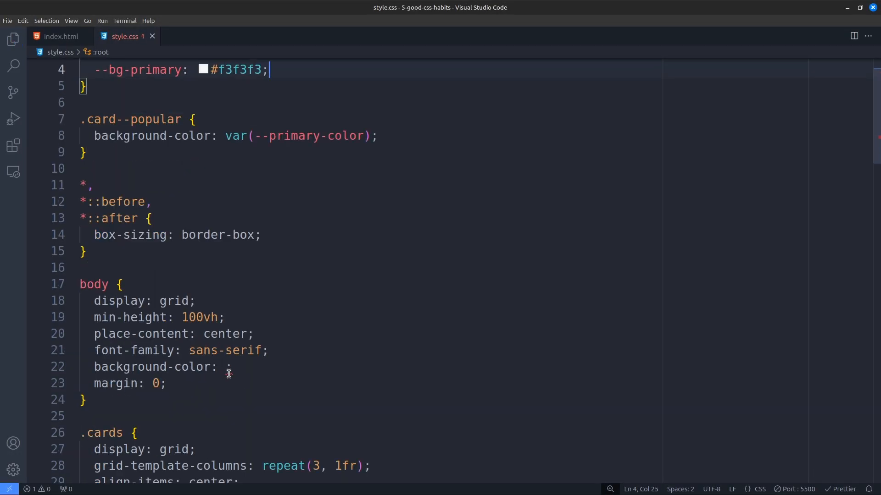
# - Type a --bg-secondary variable name and scroll back up toward the .card__title rule
pyautogui.write('--bg-secondary);')
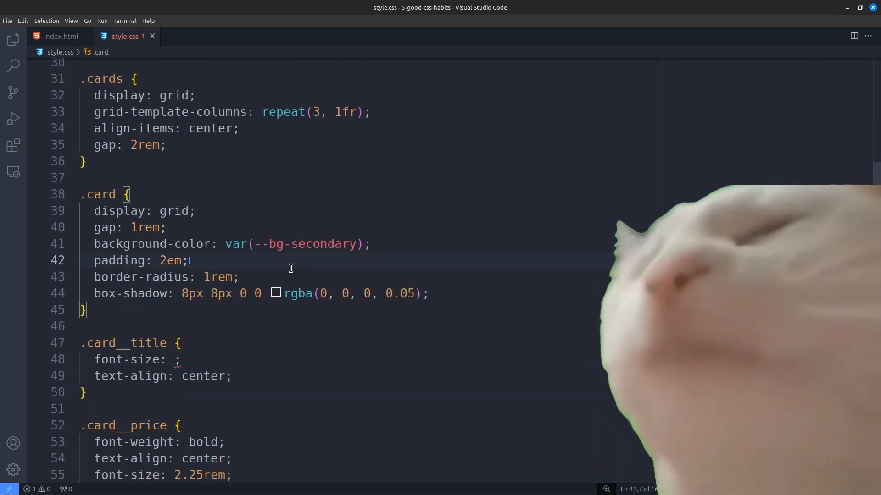
pyautogui.scroll(3)
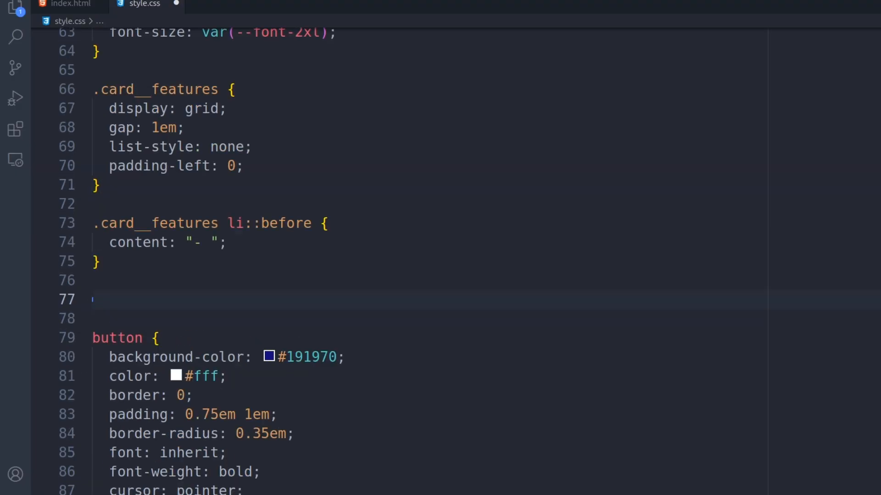
# - Add #GLOBAL, #COMPONENTS and #CARDS comment banners above their rule groups
pyautogui.scroll(3)
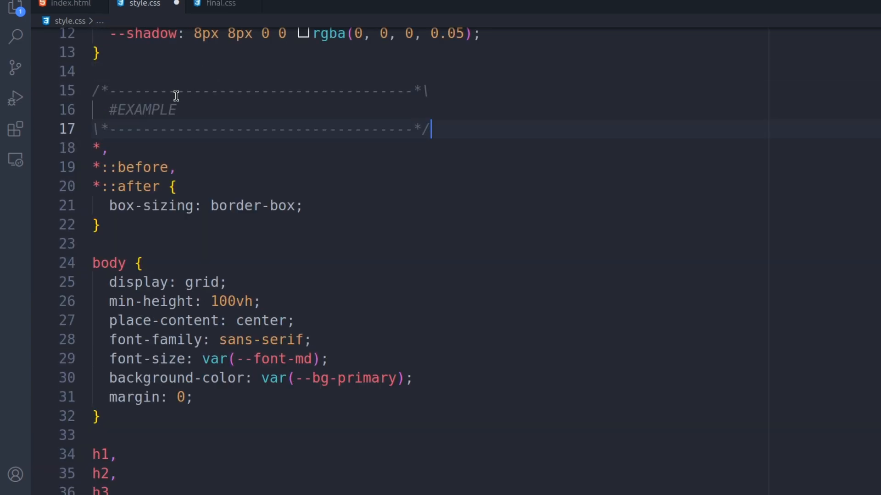
pyautogui.write('GLOBAL')
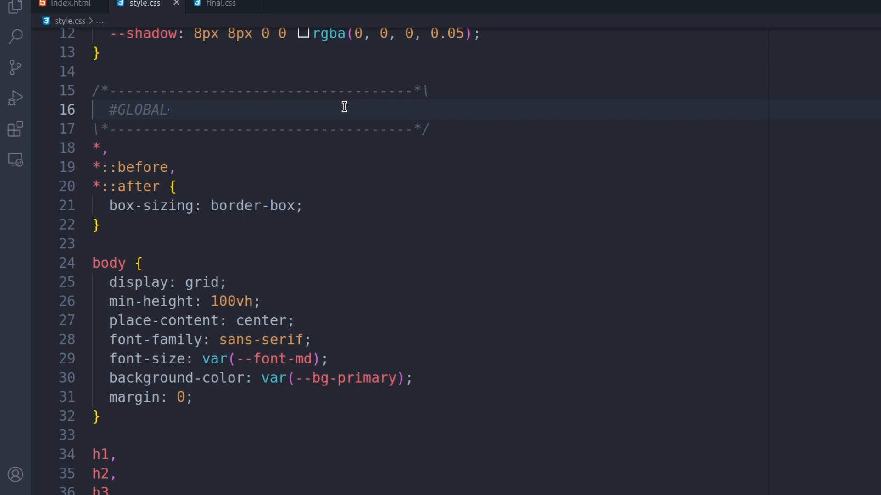
pyautogui.scroll(-3)
pyautogui.write('#EXAMPLE')
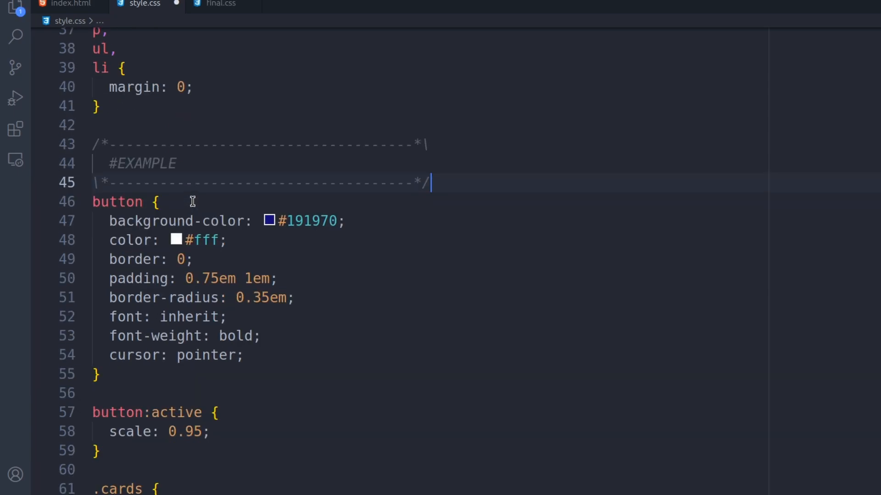
pyautogui.write('#COMPONENTS')
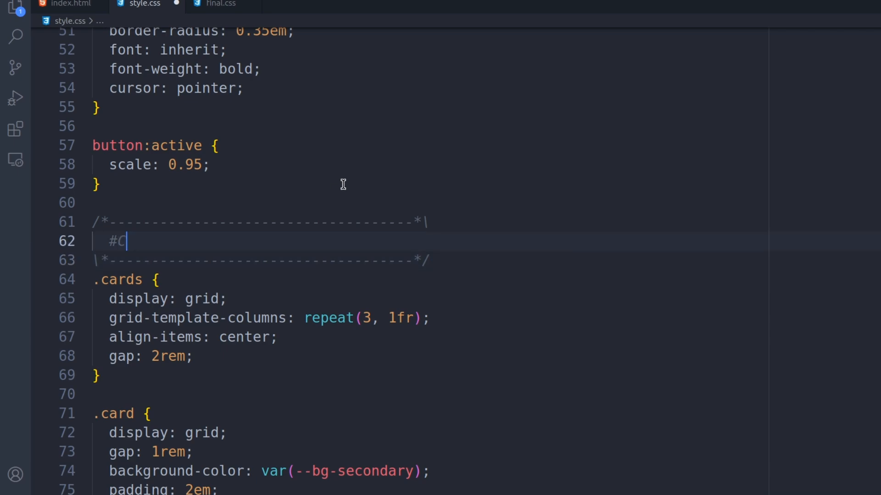
pyautogui.write('ARDS')
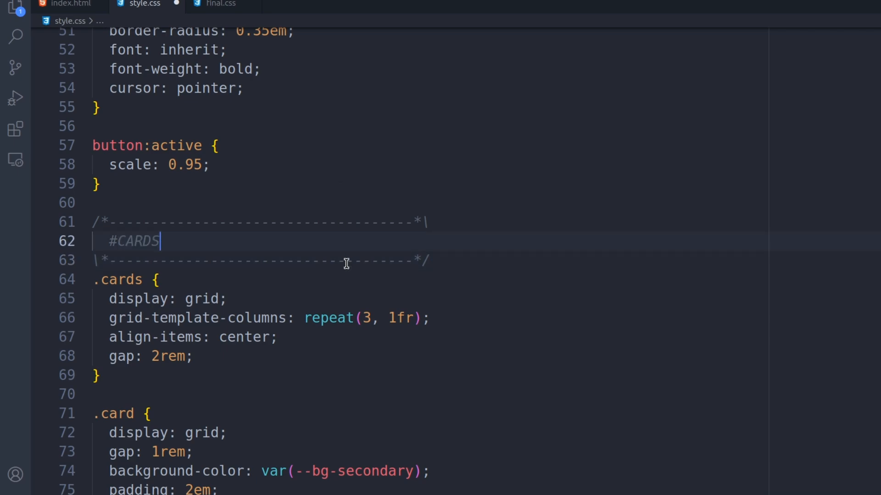
pyautogui.scroll(-3)
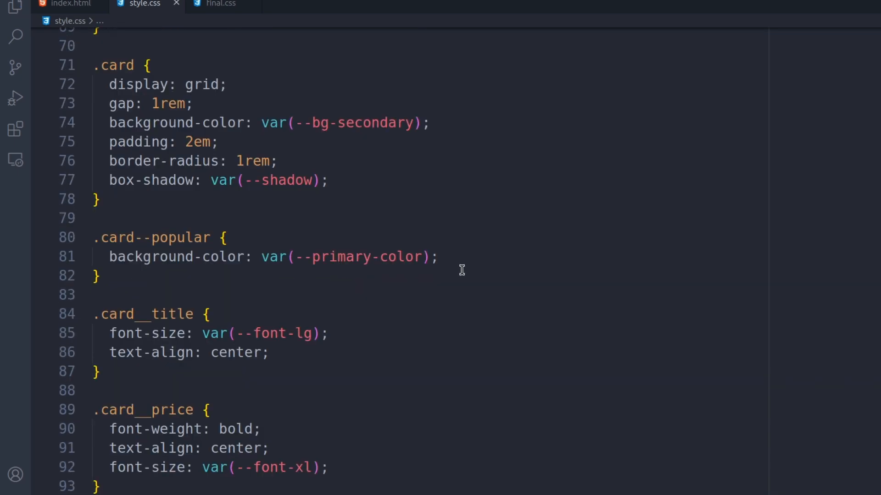
pyautogui.scroll(3)
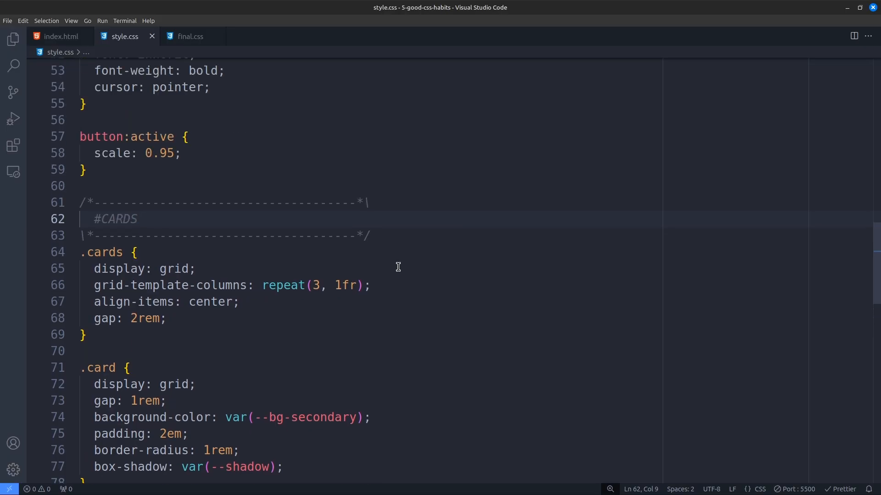
# - Return to style.css and change the button selector to the .button class
pyautogui.scroll(3)
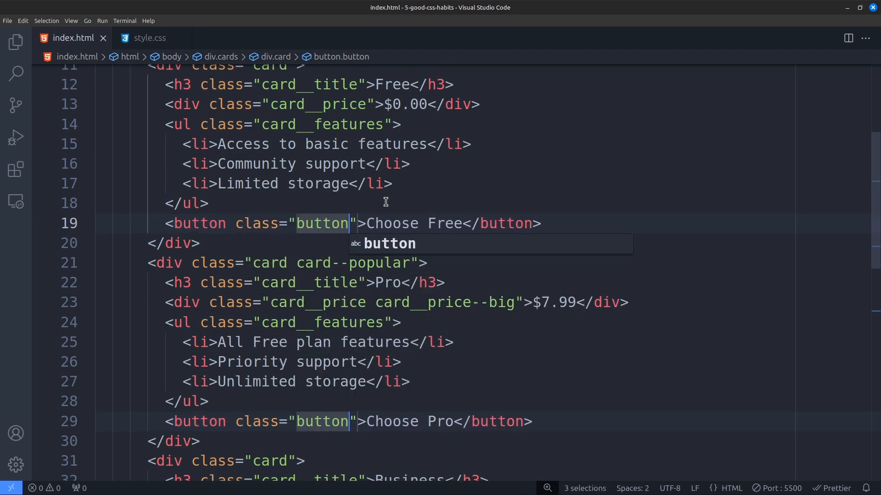
pyautogui.click(150, 38)
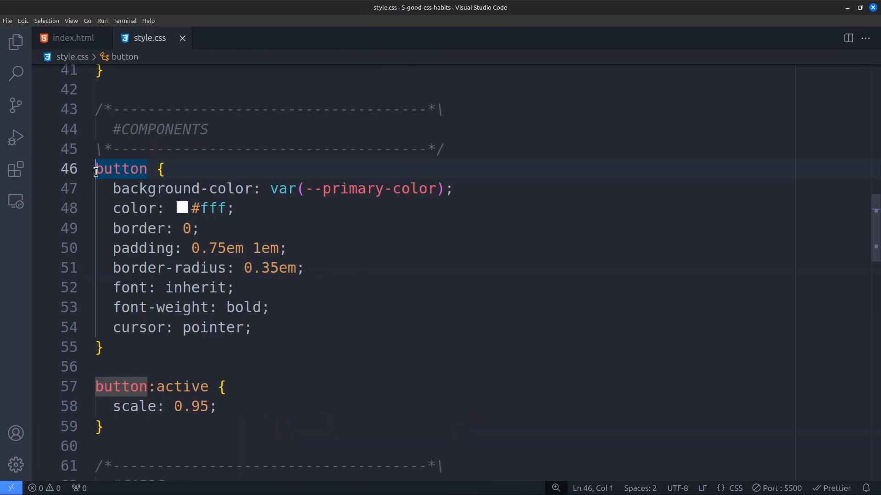
pyautogui.write('.card__features li::before {')
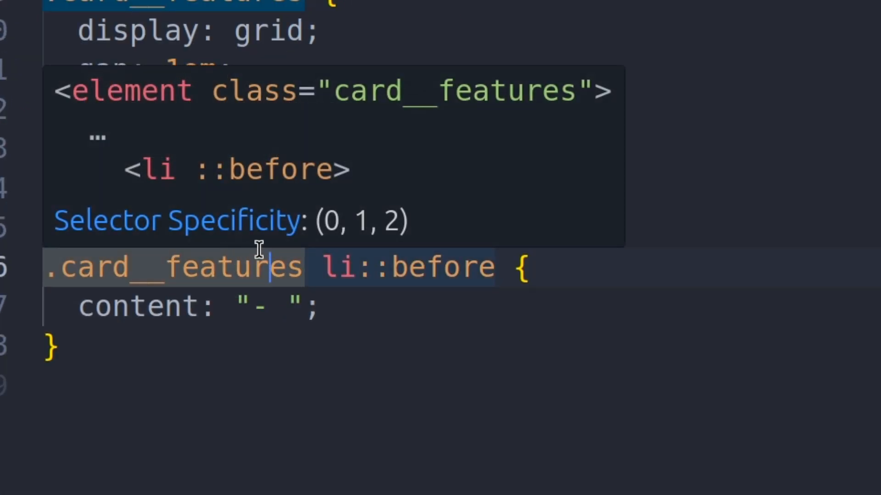
pyautogui.moveTo(435, 235)
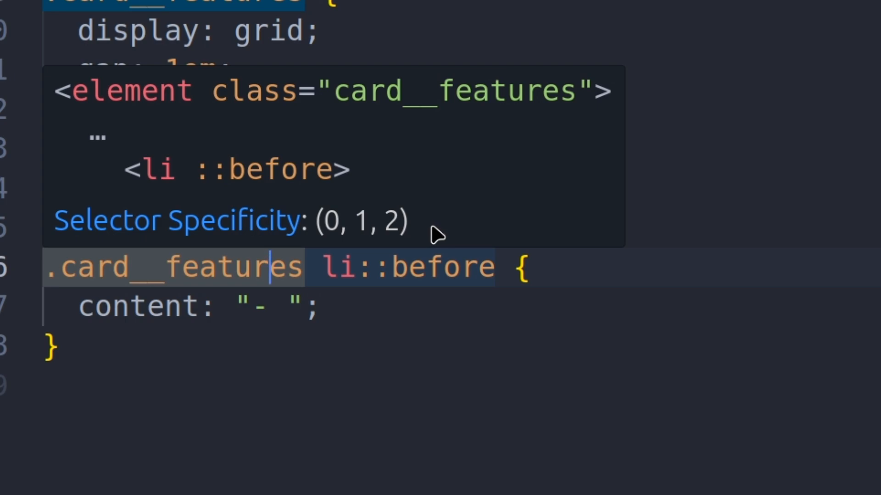
pyautogui.scroll(-3)
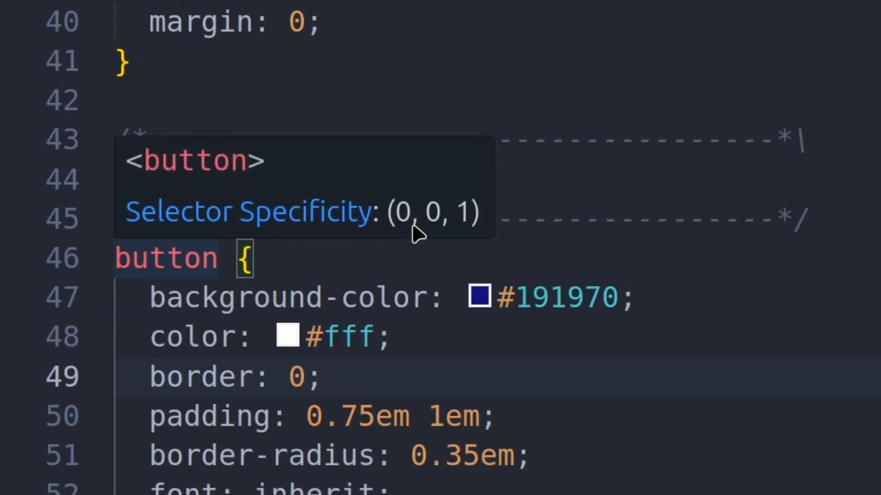
pyautogui.moveTo(421, 225)
pyautogui.write('#CARDS')
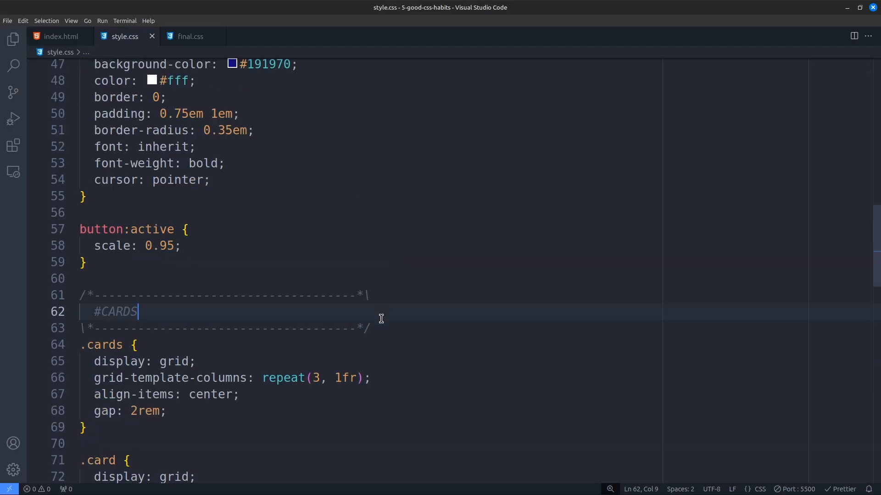
pyautogui.click(171, 278)
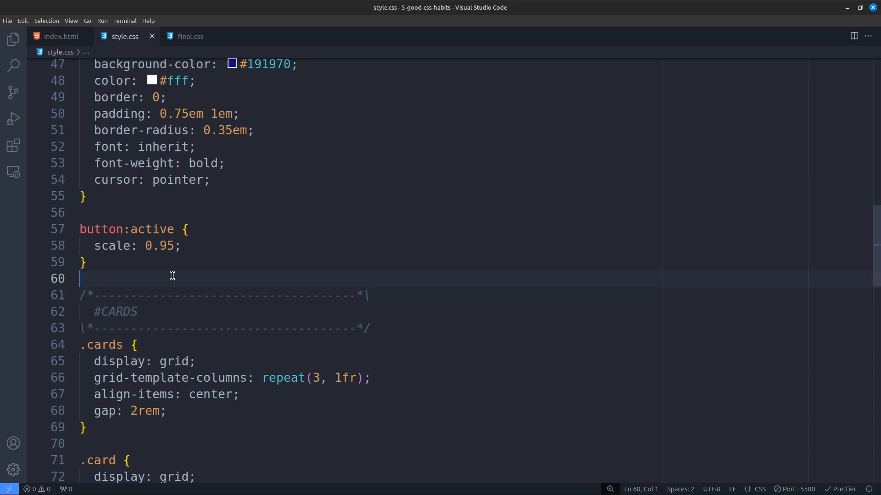
pyautogui.scroll(3)
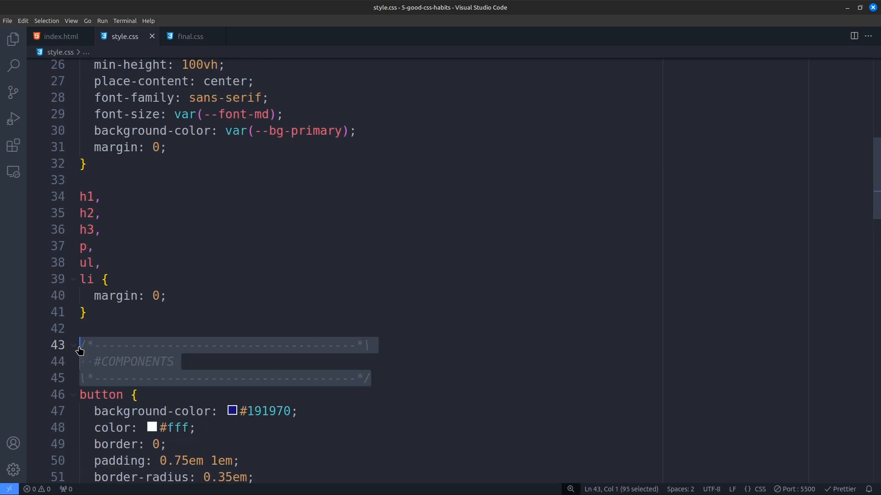
pyautogui.click(87, 313)
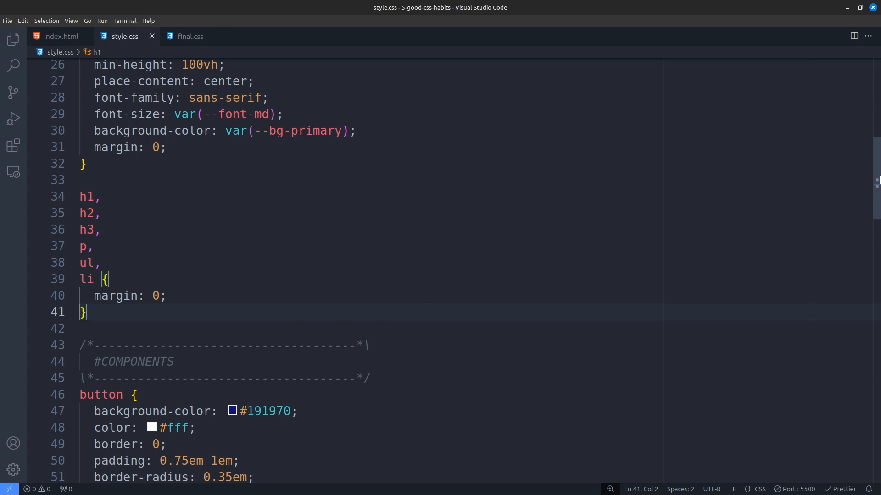
pyautogui.scroll(3)
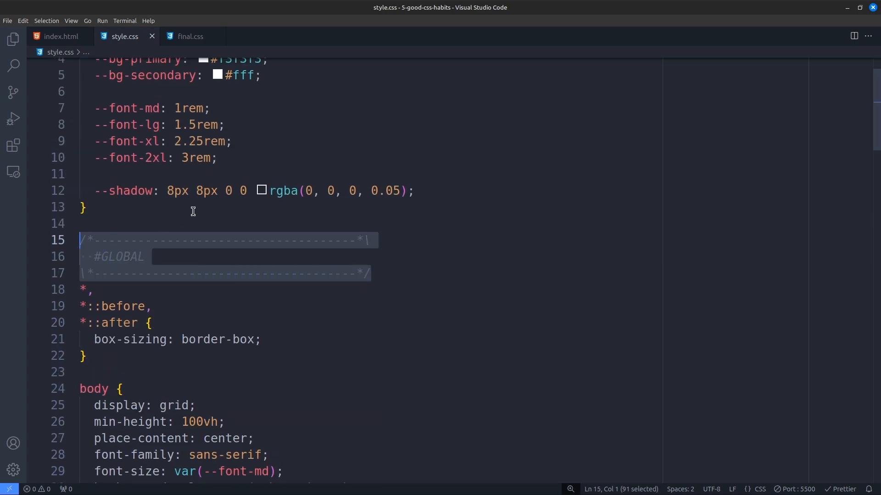
pyautogui.scroll(3)
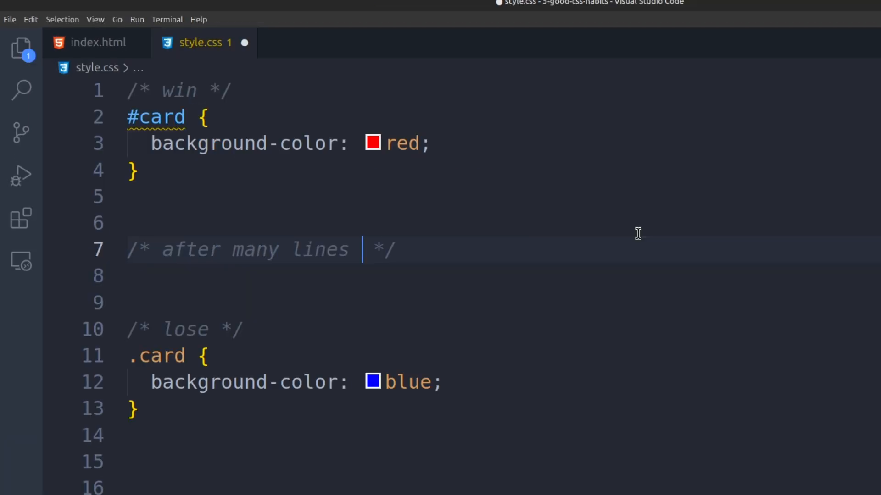
# - Finish the 'only for testing' comment after the !important background and save style.css
pyautogui.write('later')
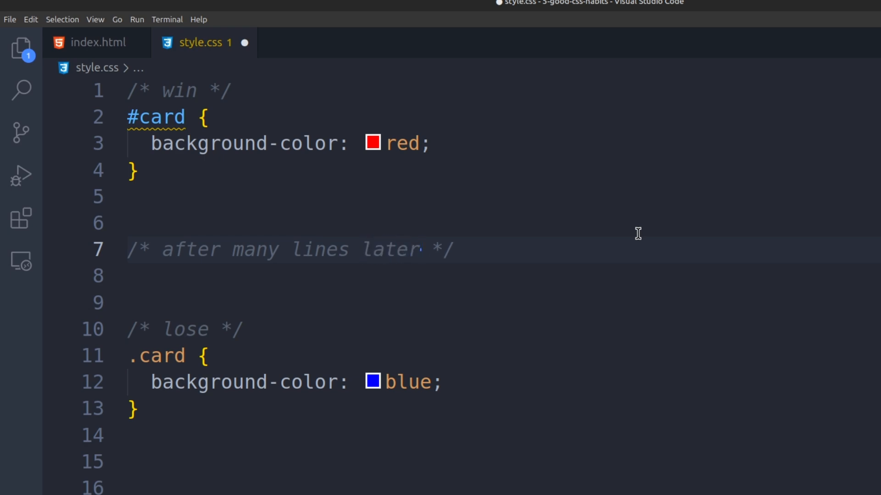
pyautogui.write('...')
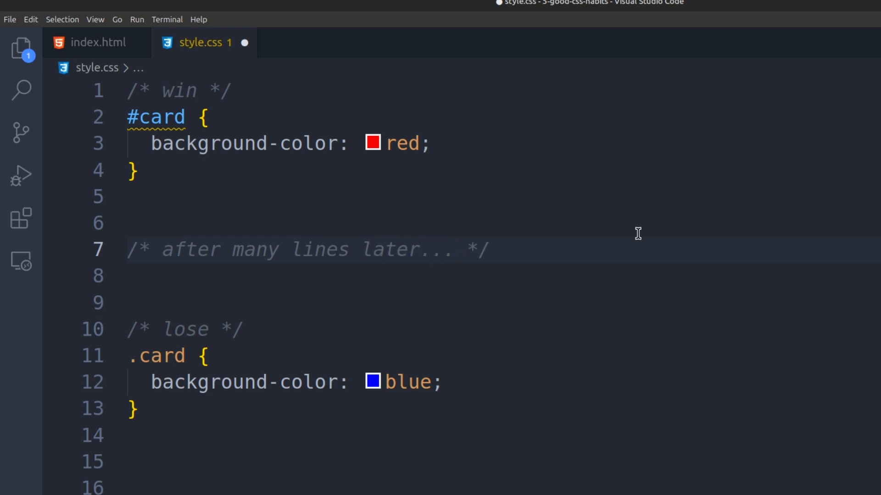
pyautogui.moveTo(243, 43)
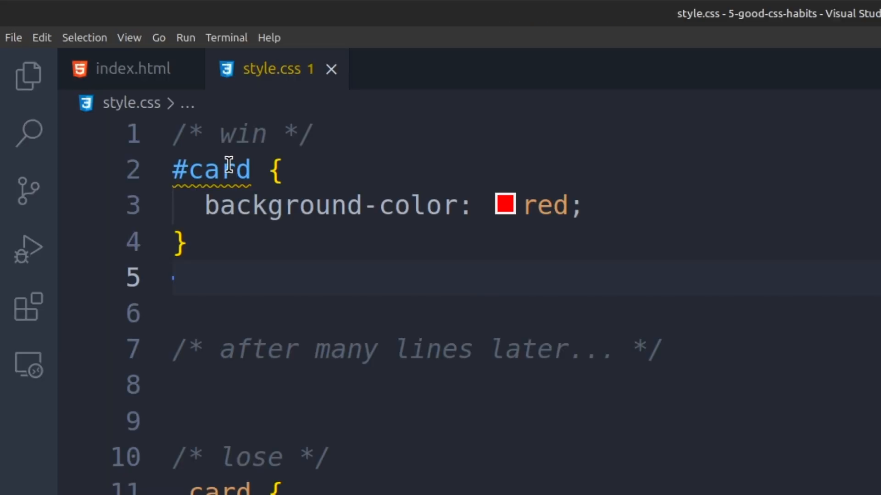
pyautogui.moveTo(211, 170)
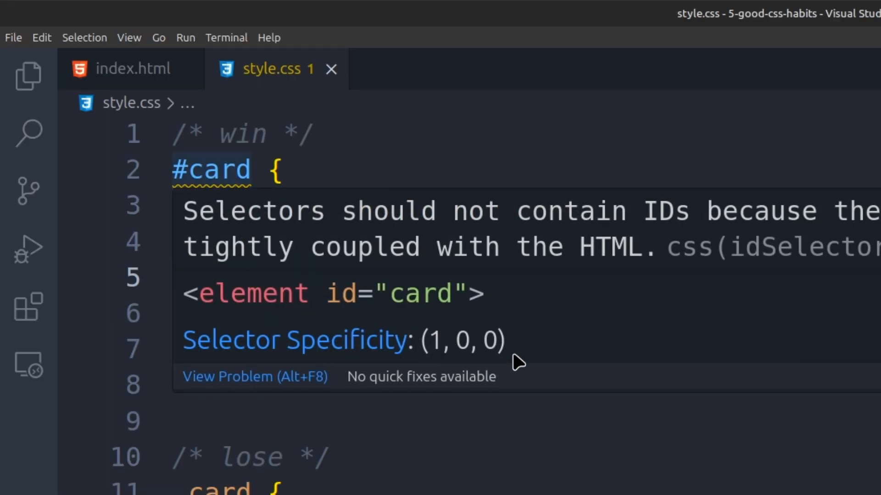
pyautogui.moveTo(370, 439)
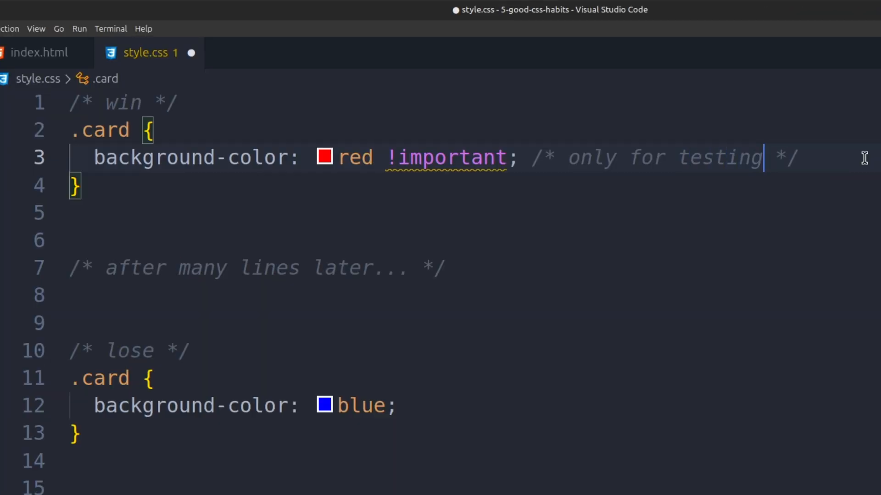
pyautogui.press('ctrl+s')
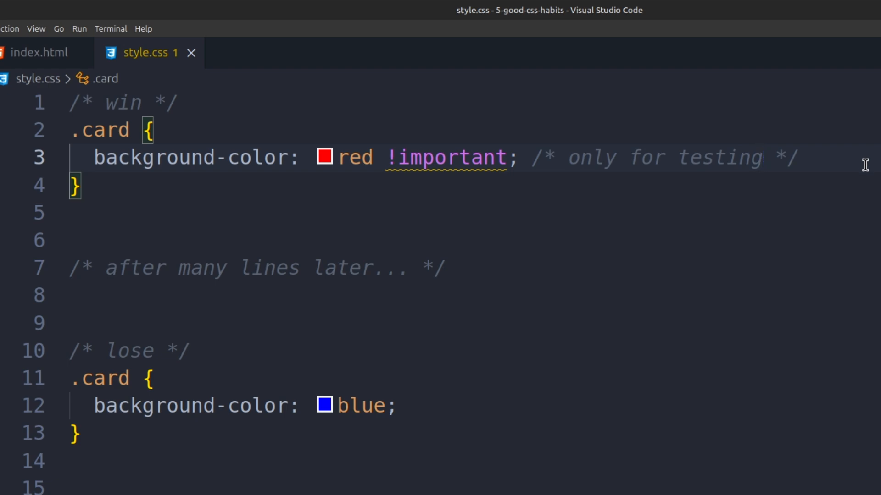
pyautogui.click(764, 157)
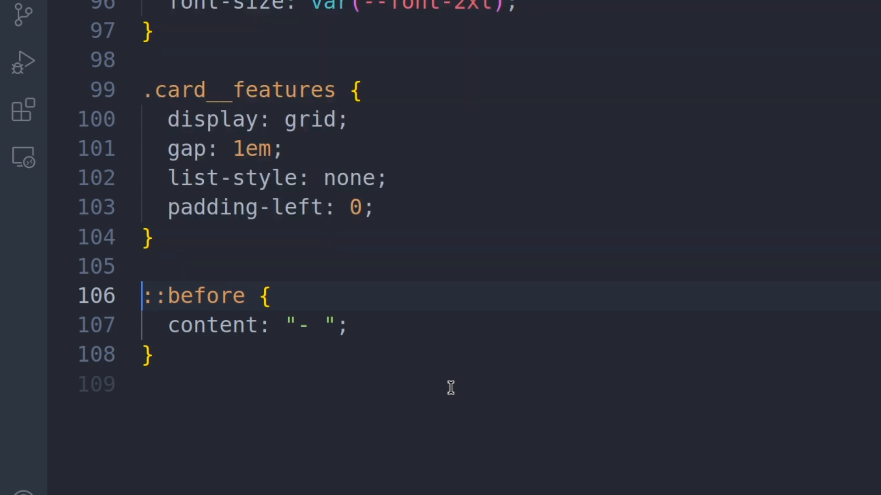
# - Prefix the ::before rule with .card__features and check the card list markup in index.html
pyautogui.write('.card__feature')
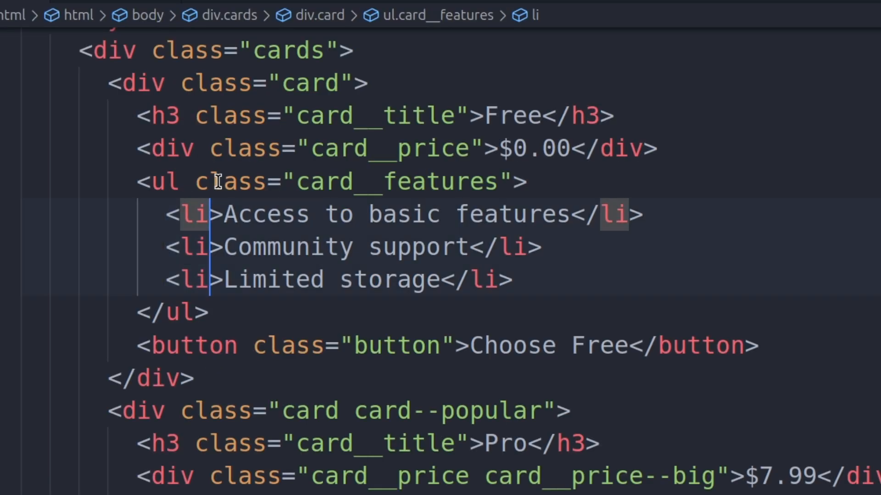
pyautogui.write('class="card')
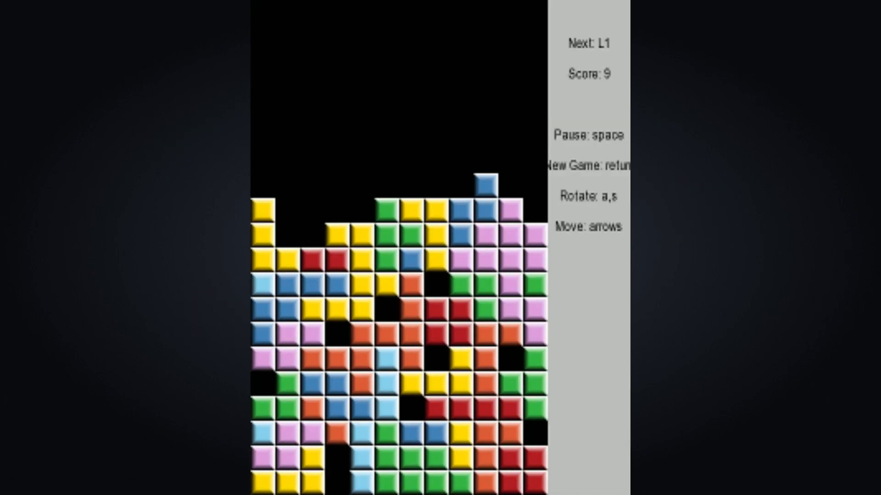
pyautogui.press('down')
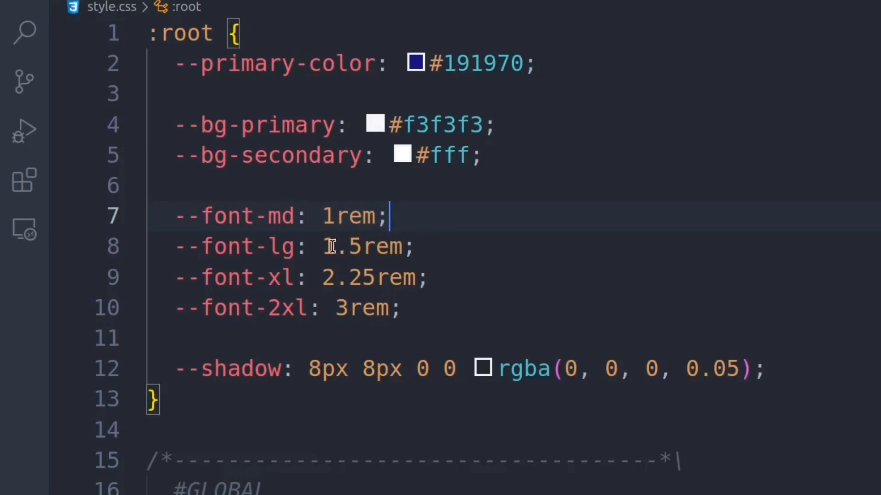
# - Add max-width: 20rem and width: 100% at the top of the .card rule
pyautogui.click(430, 278)
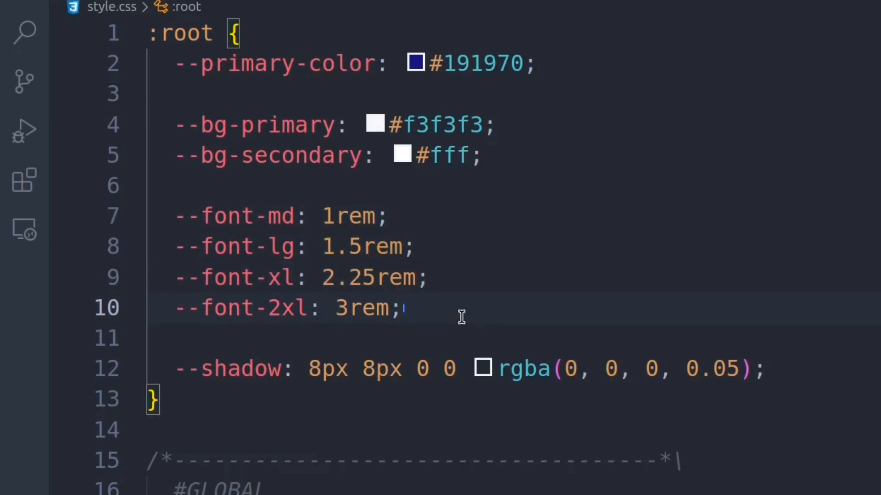
pyautogui.write('max-width:')
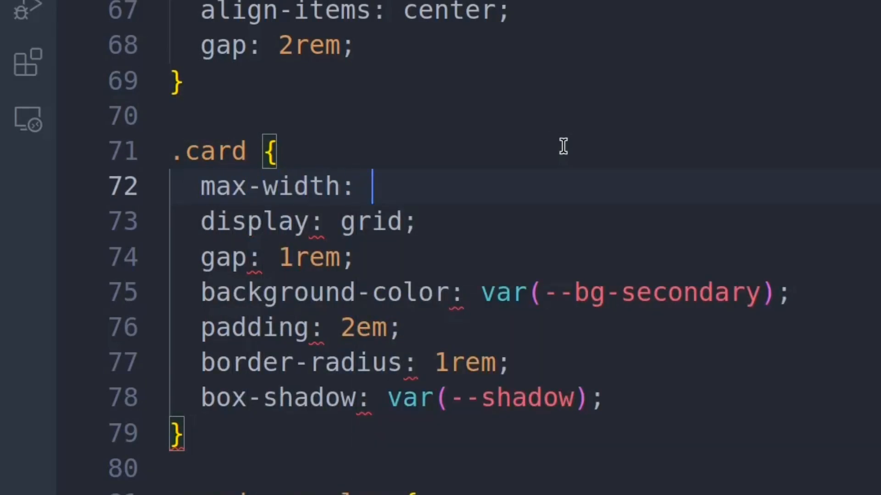
pyautogui.write('20rem;')
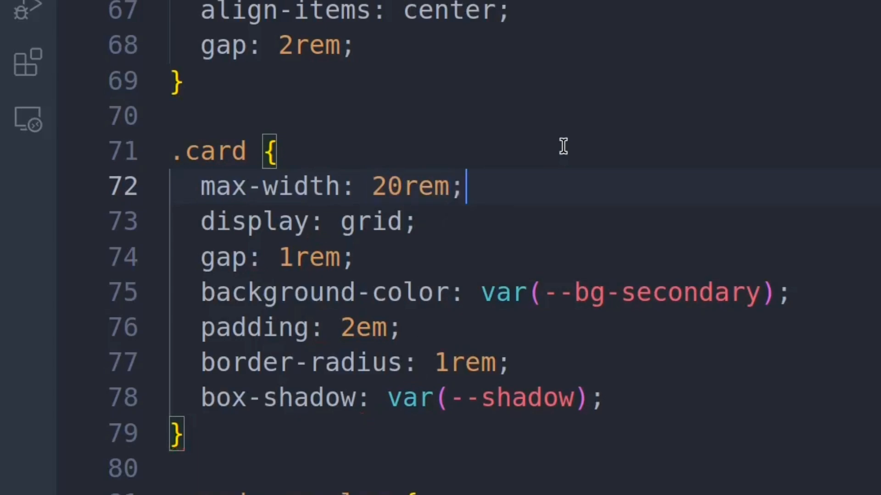
pyautogui.write('w')
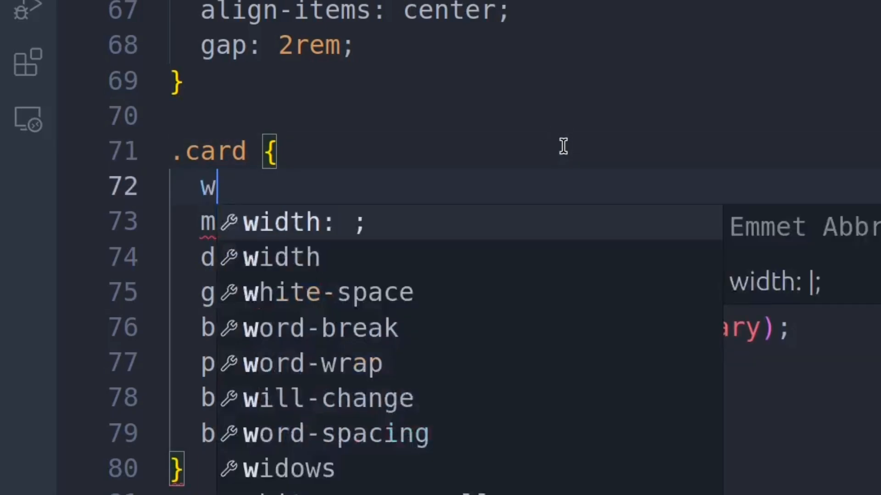
pyautogui.write('idth: 100')
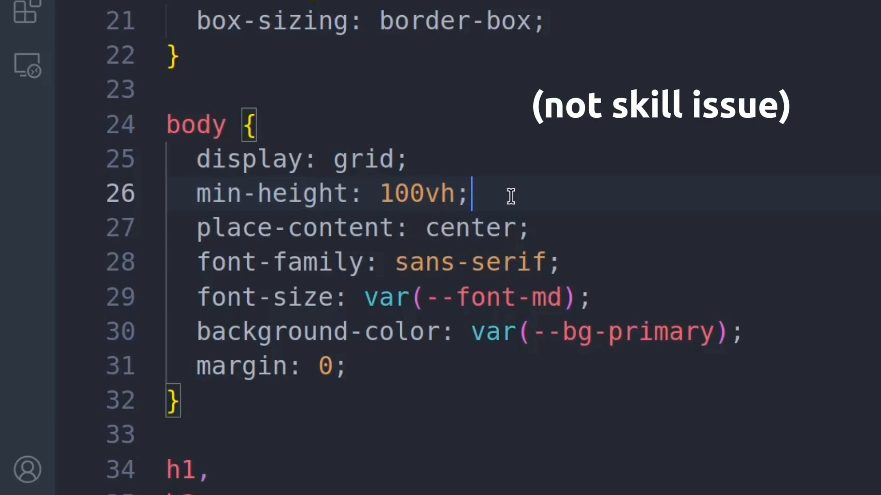
# - Add a p rule with max-width: 50ch after the global margin reset
pyautogui.scroll(-3)
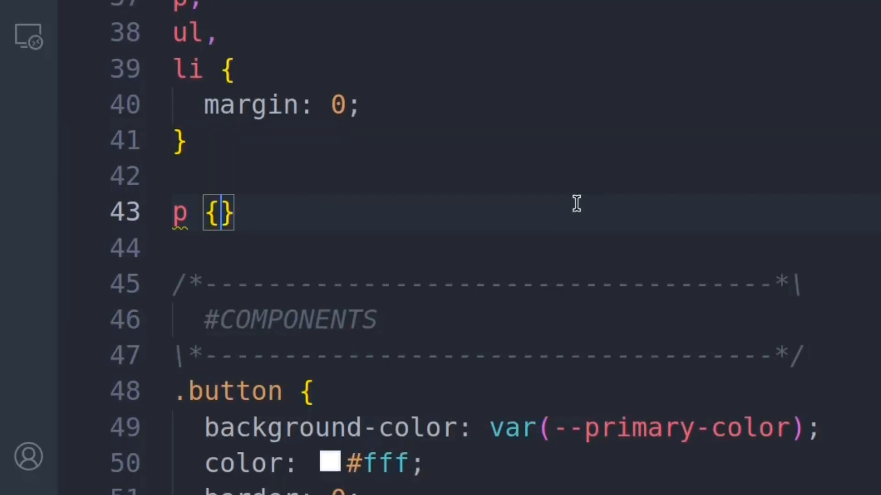
pyautogui.write('max-width: ;')
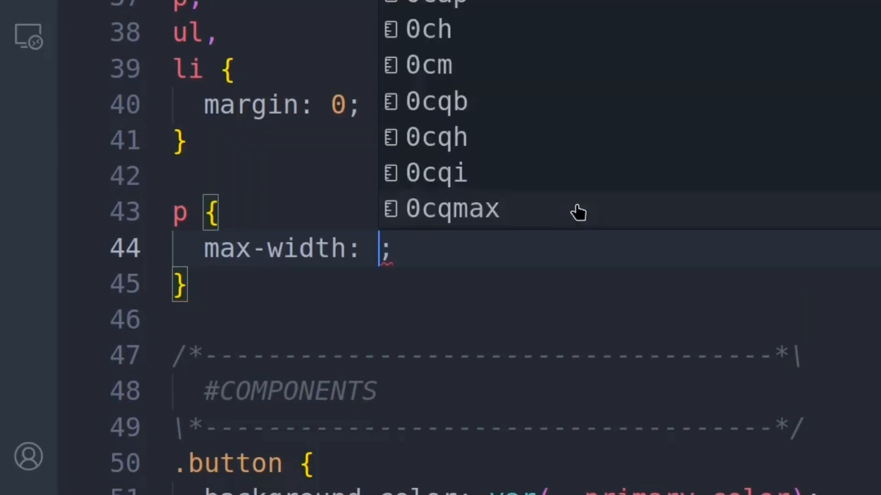
pyautogui.write('50ch')
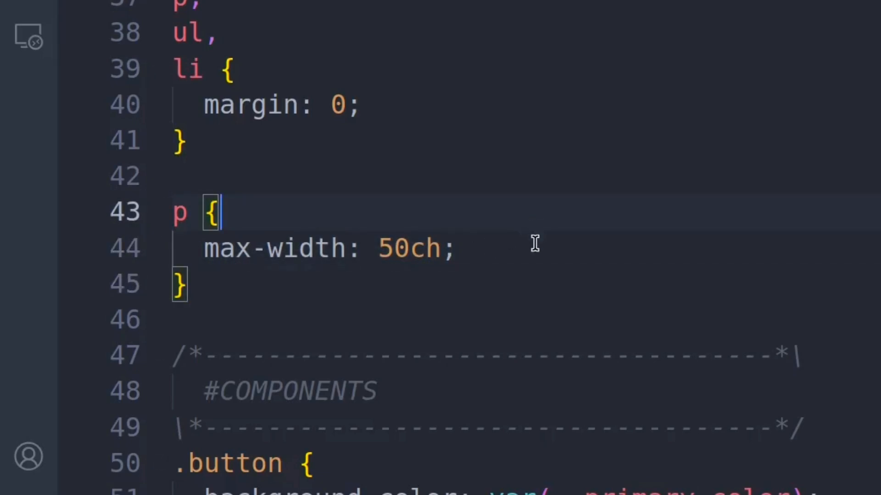
pyautogui.scroll(-3)
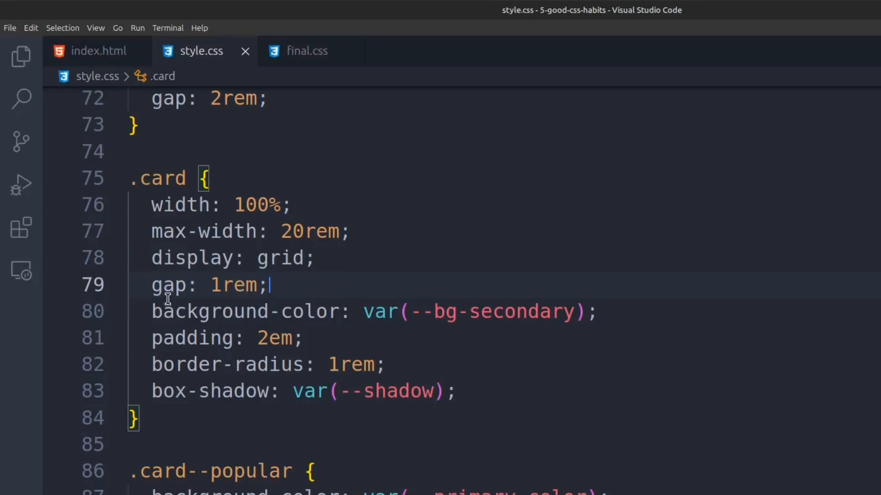
pyautogui.moveTo(168, 285)
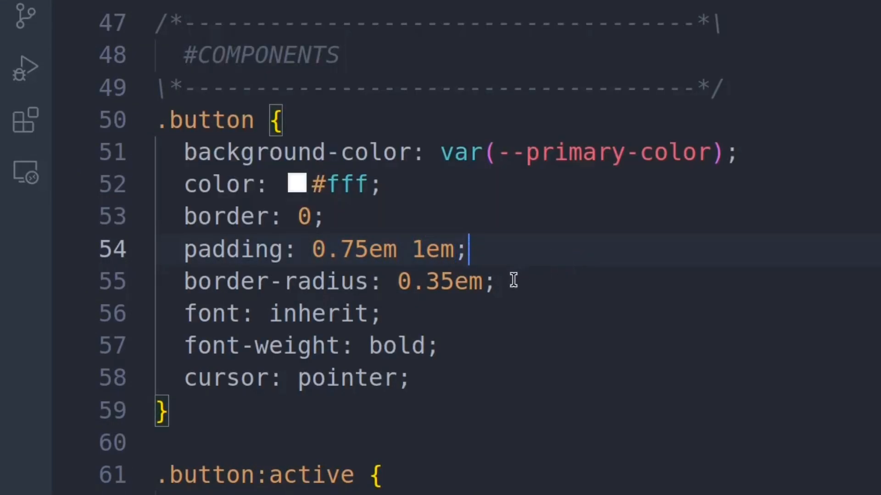
pyautogui.click(498, 281)
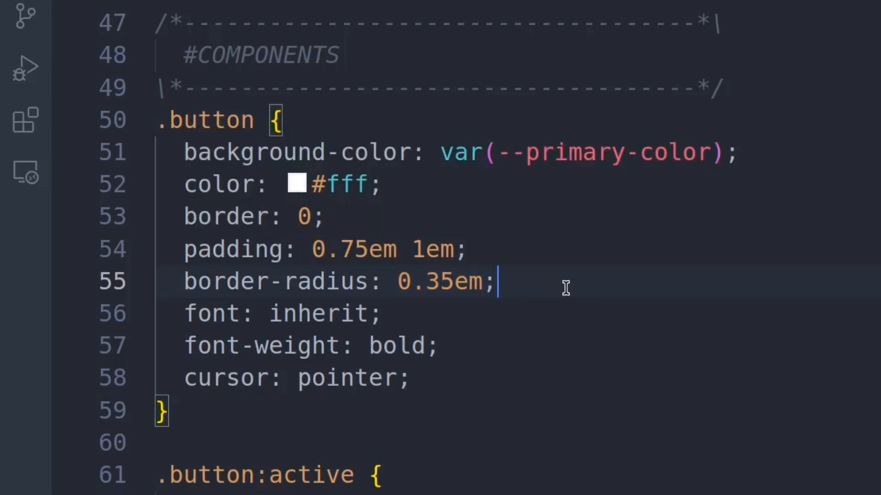
pyautogui.moveTo(586, 275)
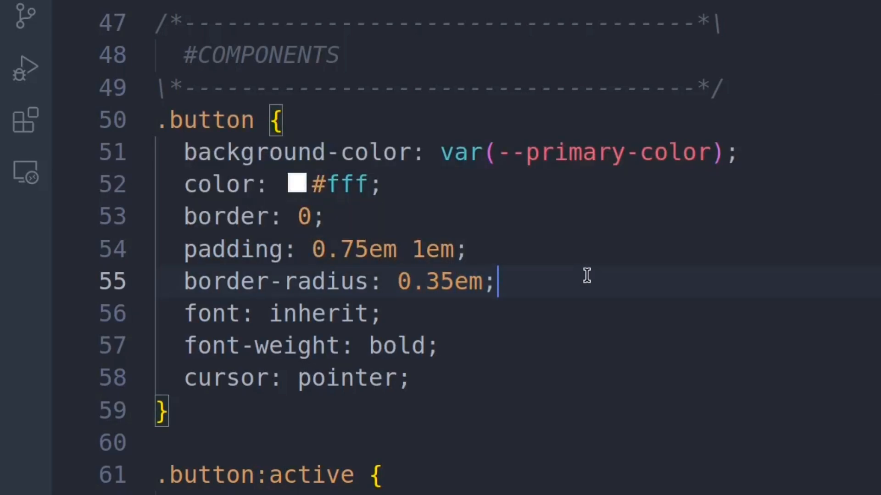
# - Annotate the :root --shadow declaration with the comment '/* 8px = 0.5rem */'
pyautogui.scroll(3)
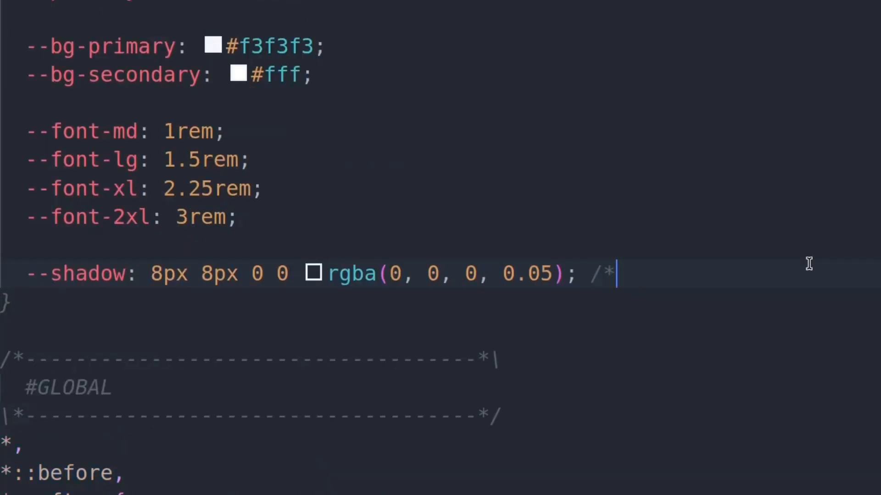
pyautogui.write('8px')
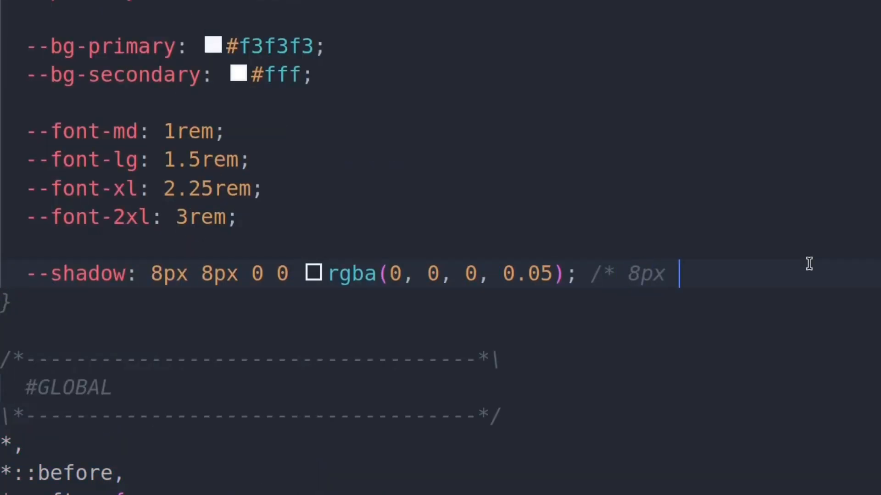
pyautogui.write('= 0.5re')
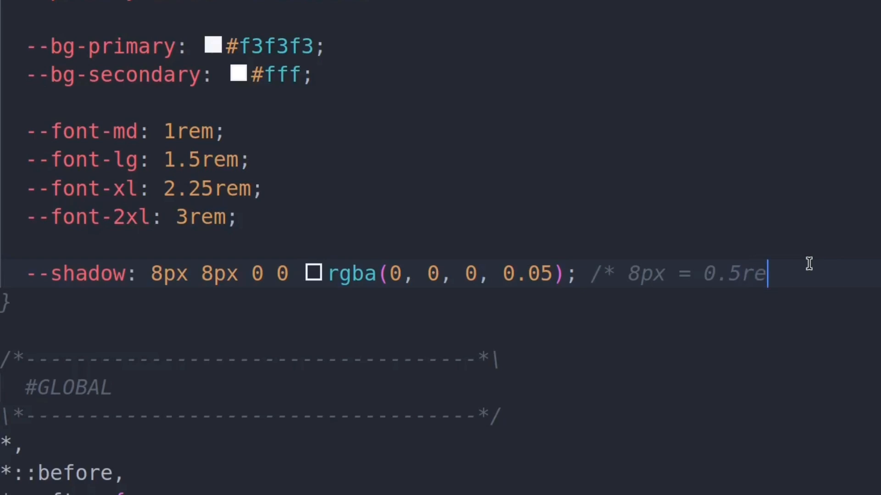
pyautogui.write('m */')
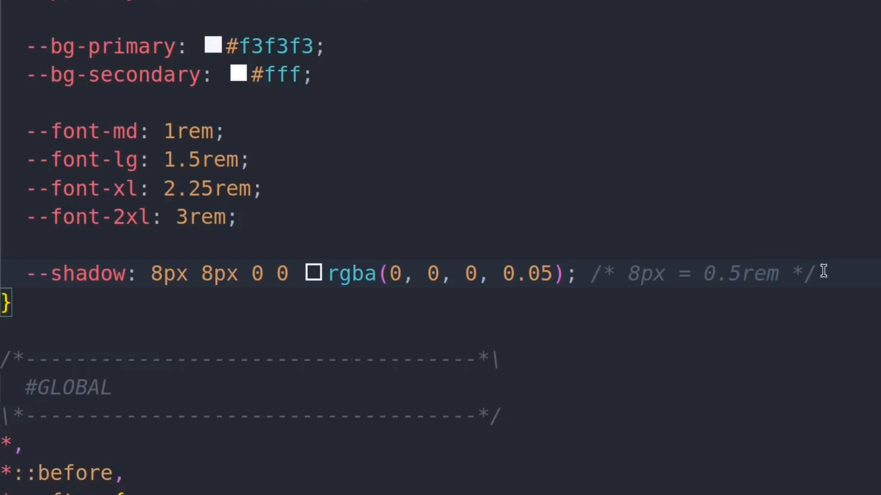